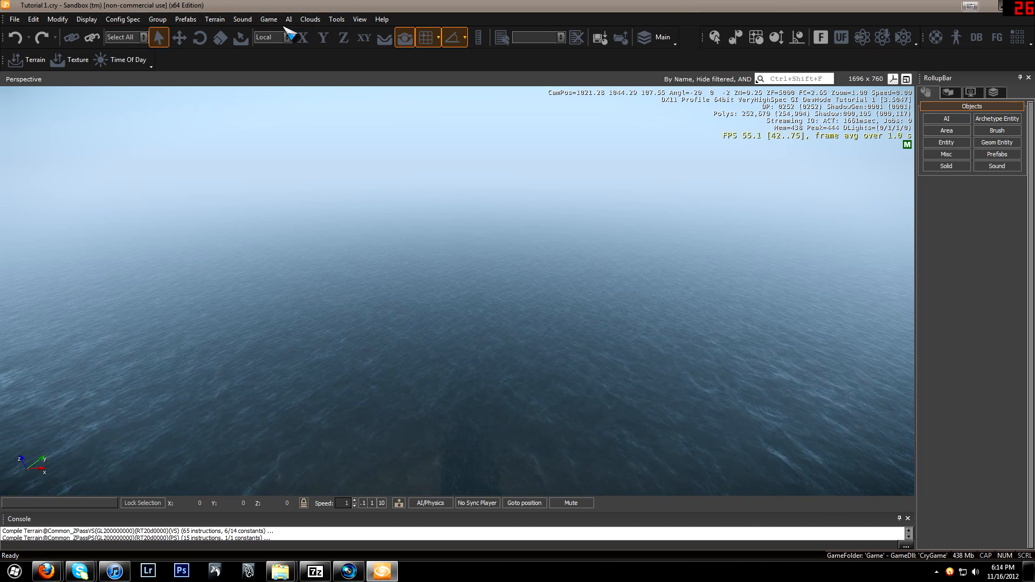
# Open the Terrain menu over the Tutorial 1 ocean scene
pyautogui.click(213, 18)
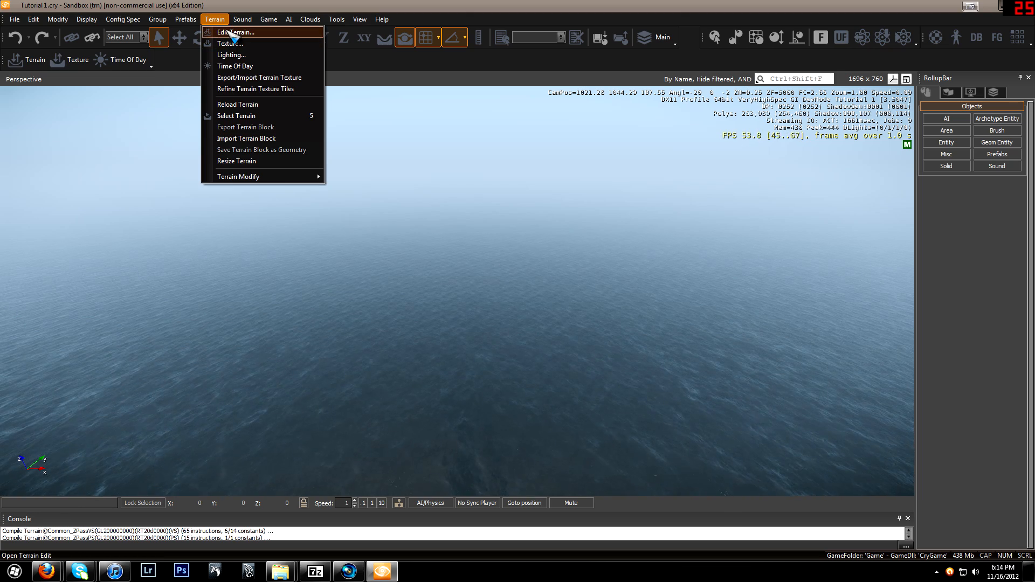
# Open the Edit Terrain heightmap editor from the Terrain menu
pyautogui.click(234, 32)
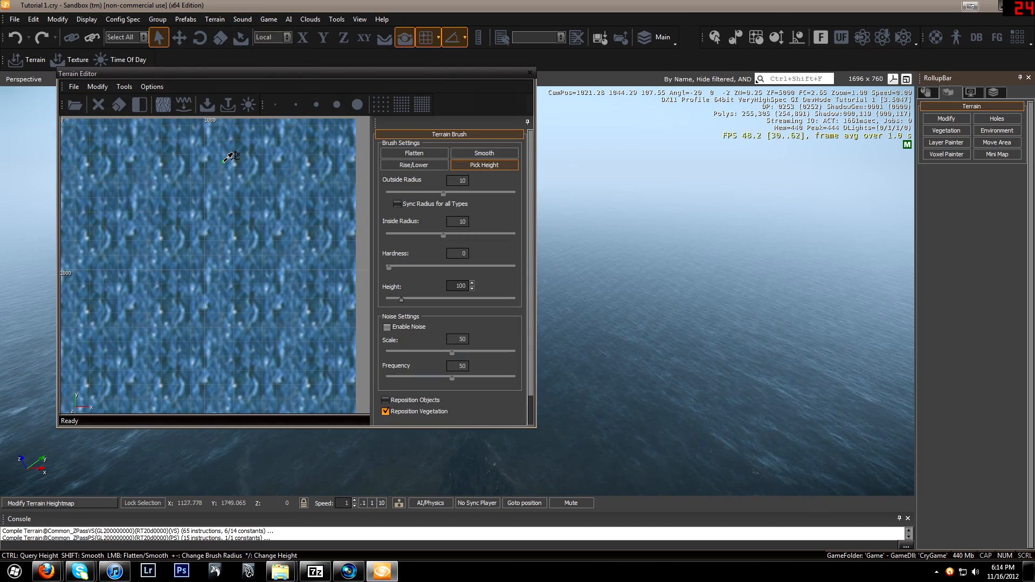
pyautogui.moveTo(135, 246)
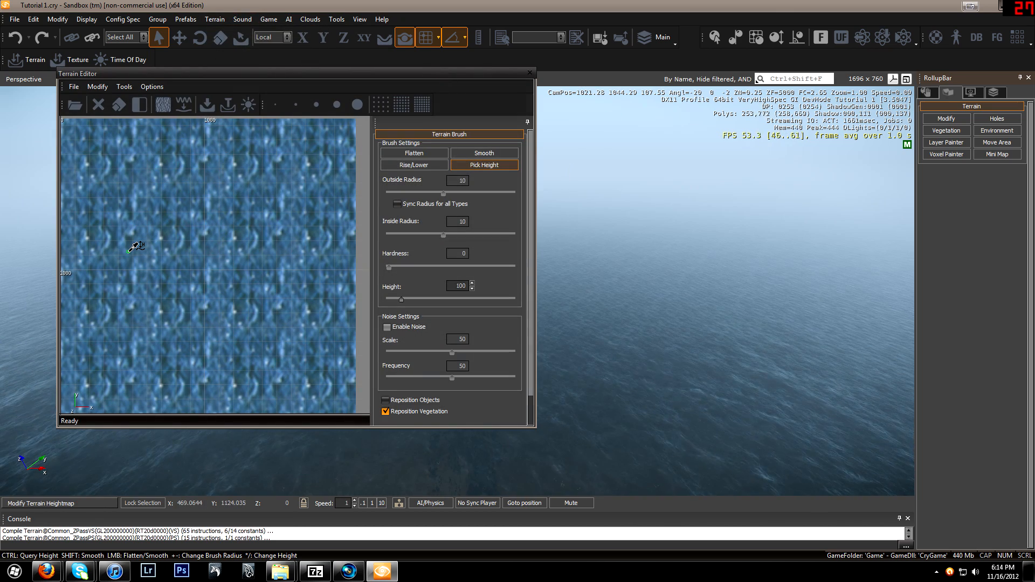
pyautogui.moveTo(176, 229)
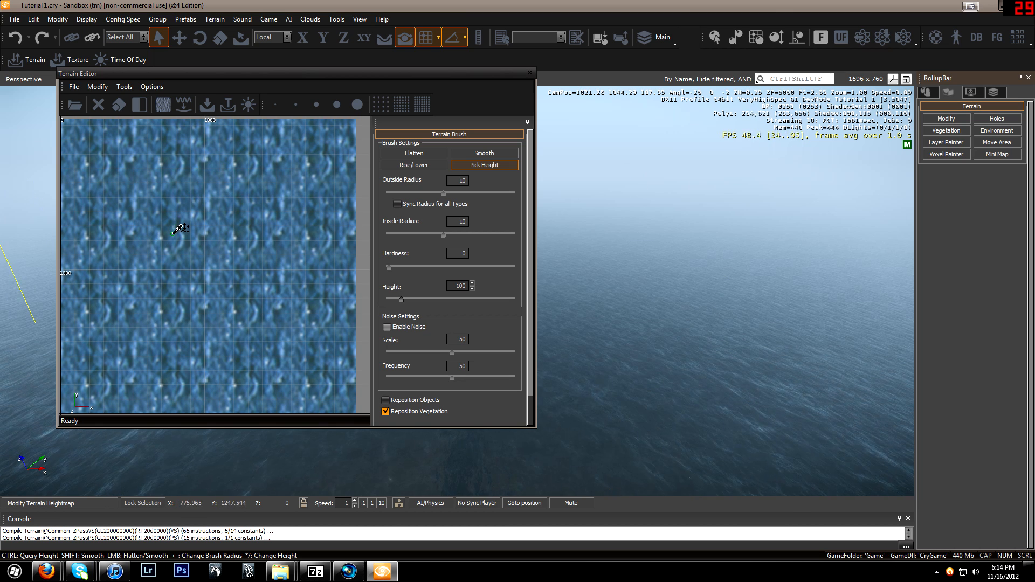
pyautogui.click(414, 152)
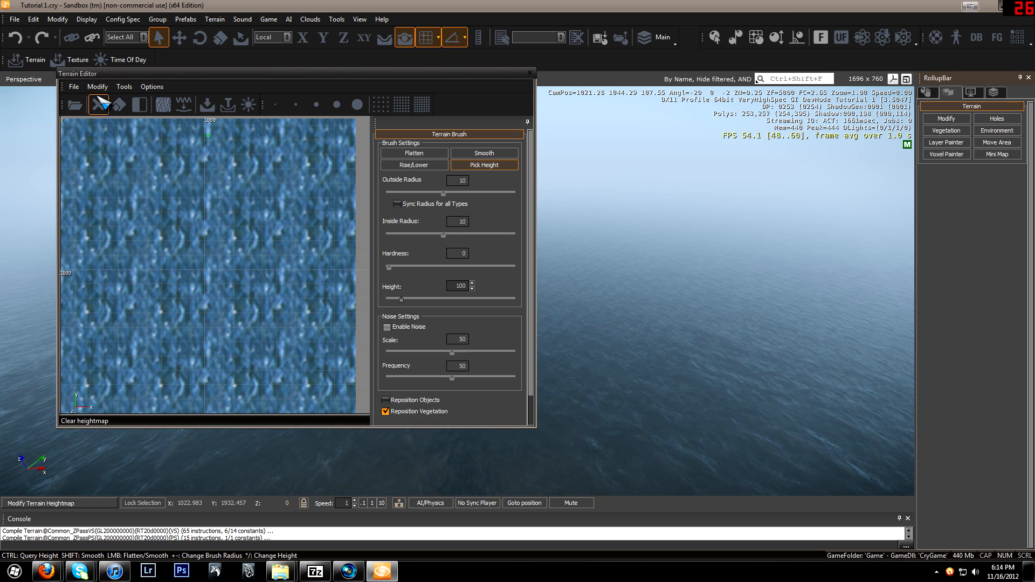
# Browse the editor's File, Modify, Tools and Options menus without choosing anything
pyautogui.click(74, 86)
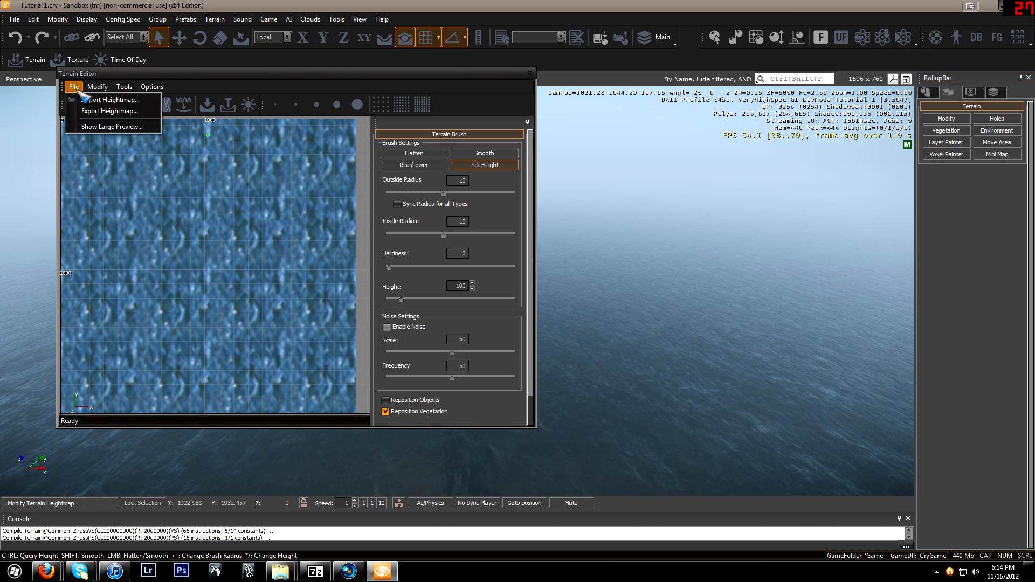
pyautogui.click(96, 86)
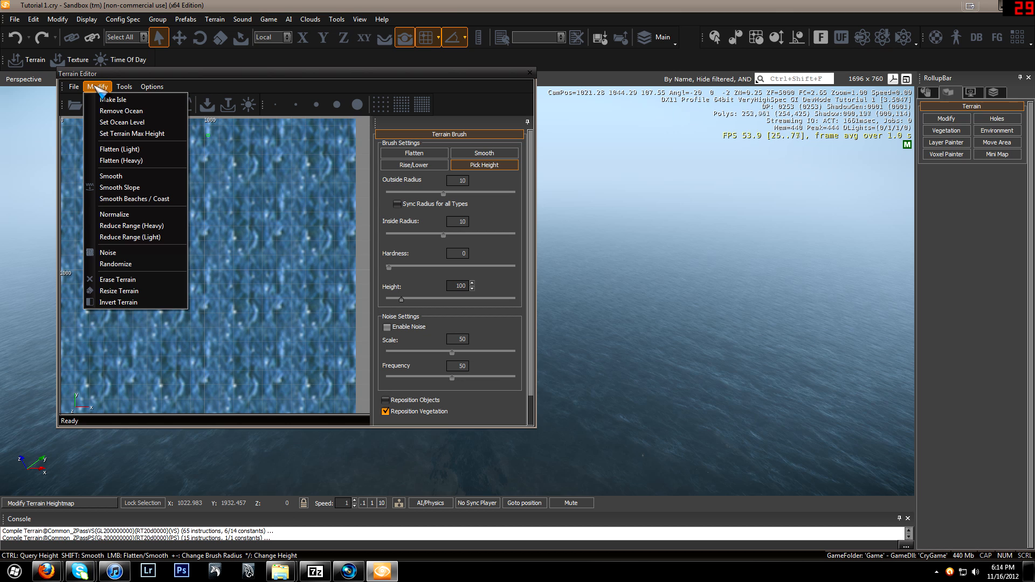
pyautogui.moveTo(114, 100)
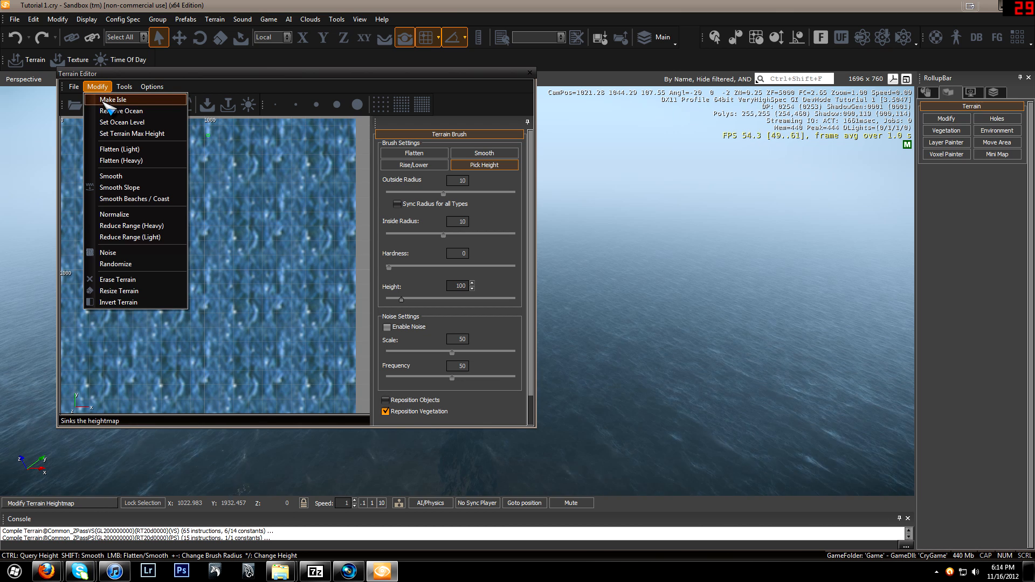
pyautogui.moveTo(115, 109)
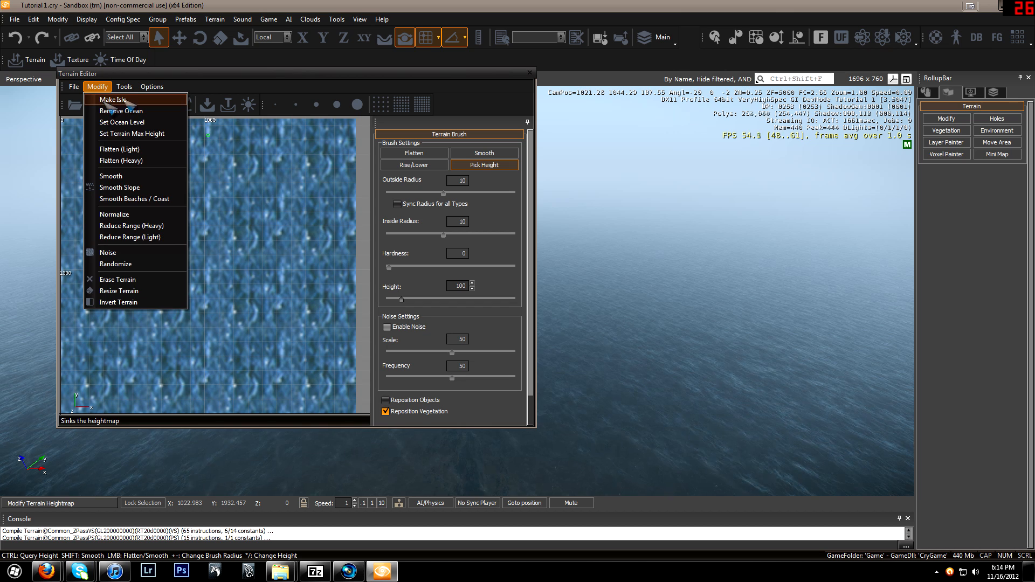
pyautogui.click(123, 86)
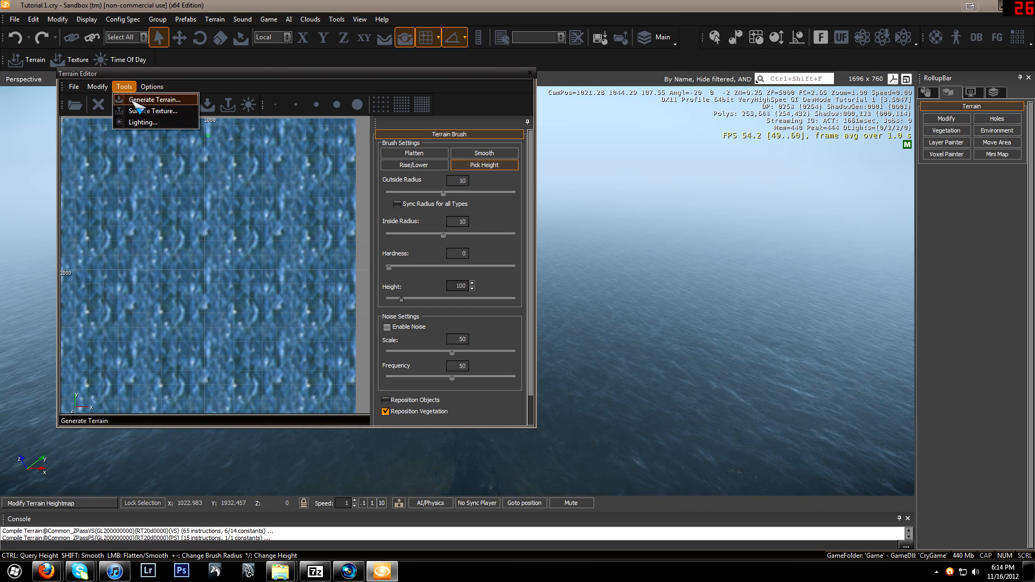
pyautogui.click(151, 86)
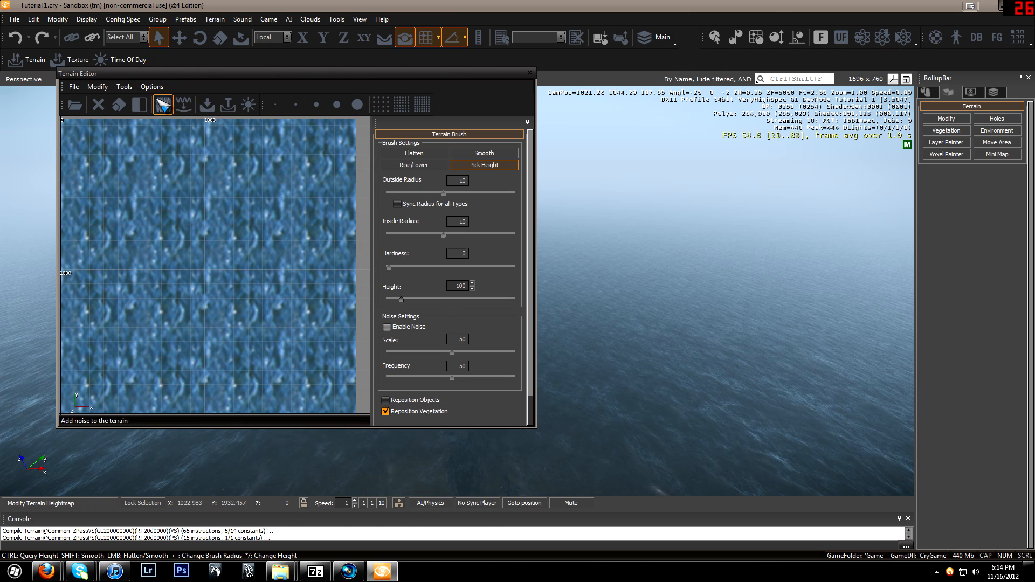
pyautogui.click(151, 87)
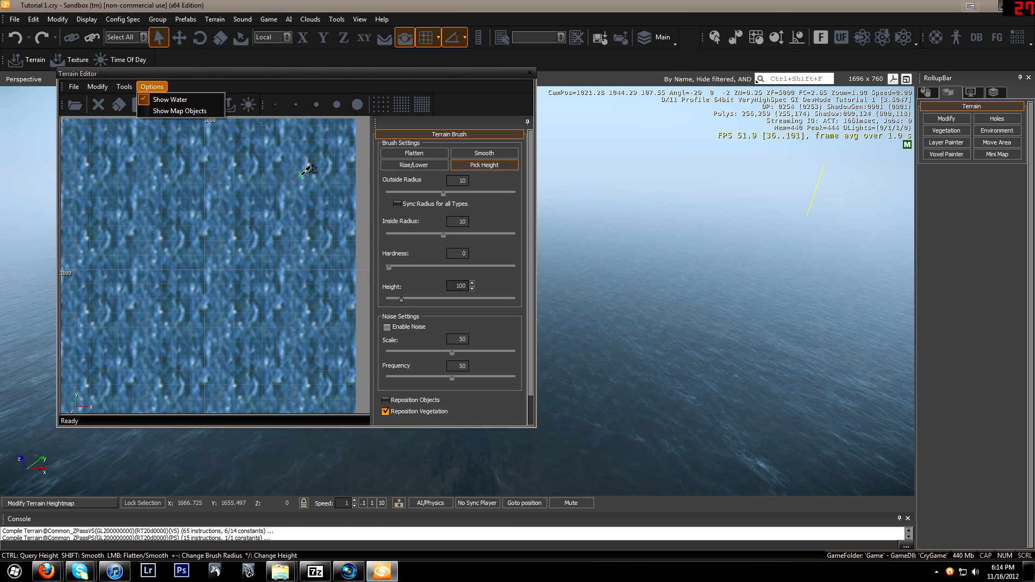
pyautogui.moveTo(414, 153)
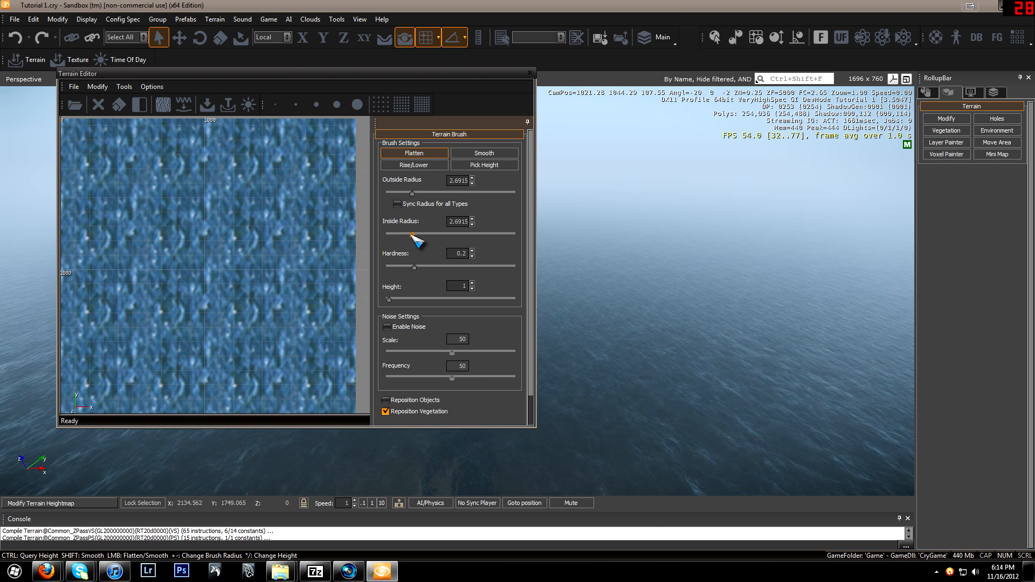
# Set the Flatten brush to outer radius 83.176, inner 57.543, hardness 0.52, height 30
pyautogui.click(414, 165)
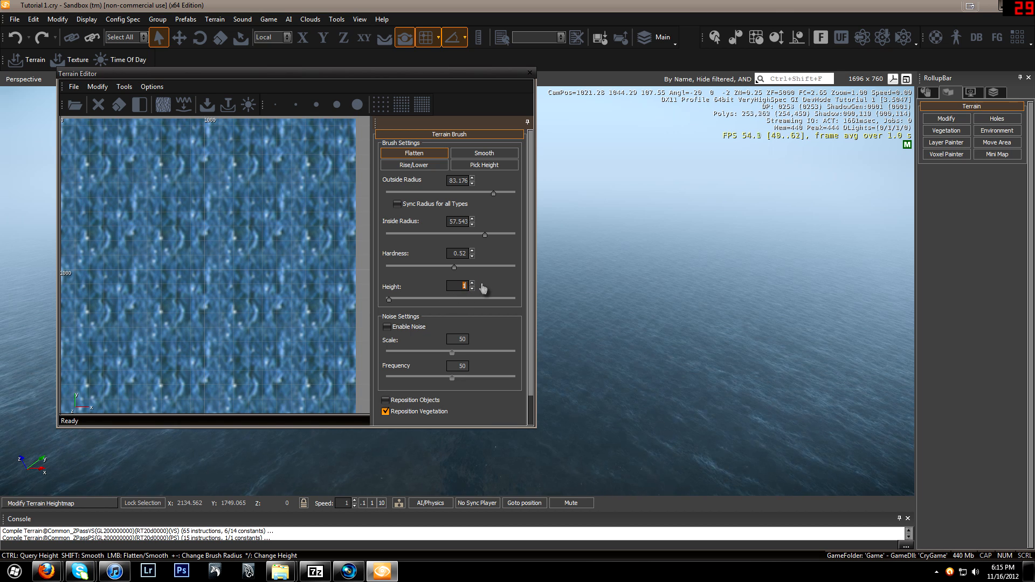
pyautogui.click(470, 283)
pyautogui.write('30')
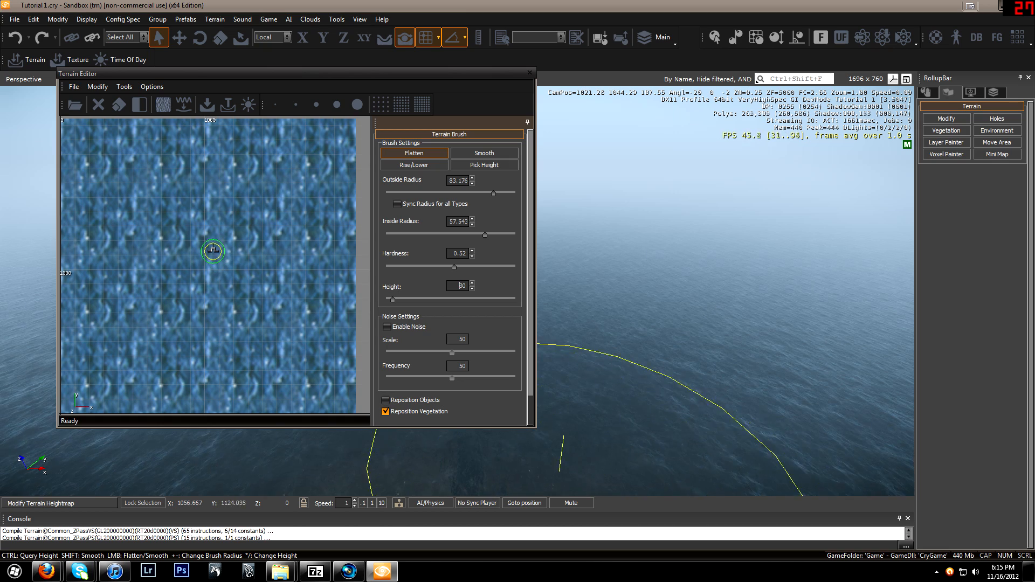
pyautogui.moveTo(208, 271)
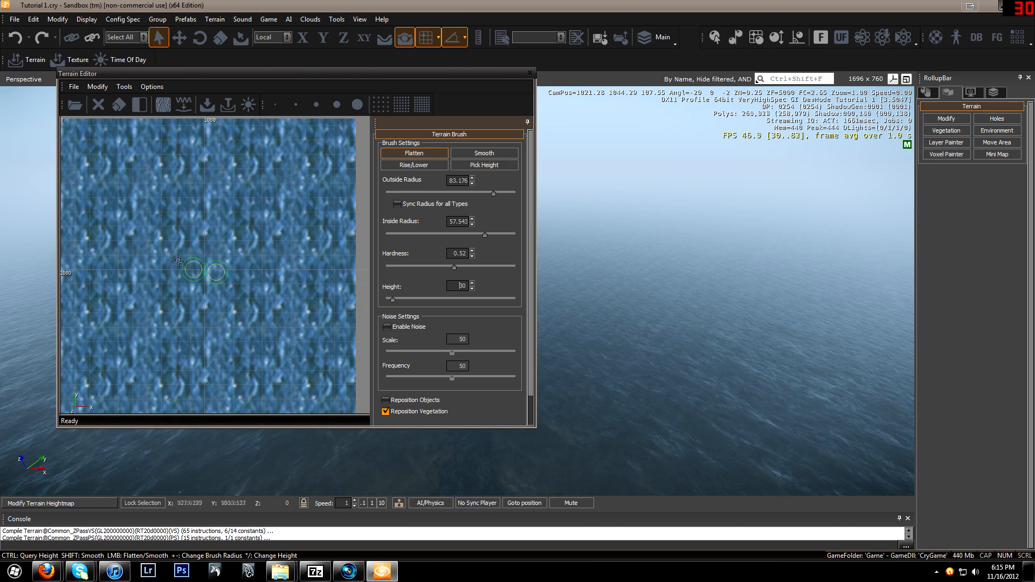
pyautogui.moveTo(206, 270)
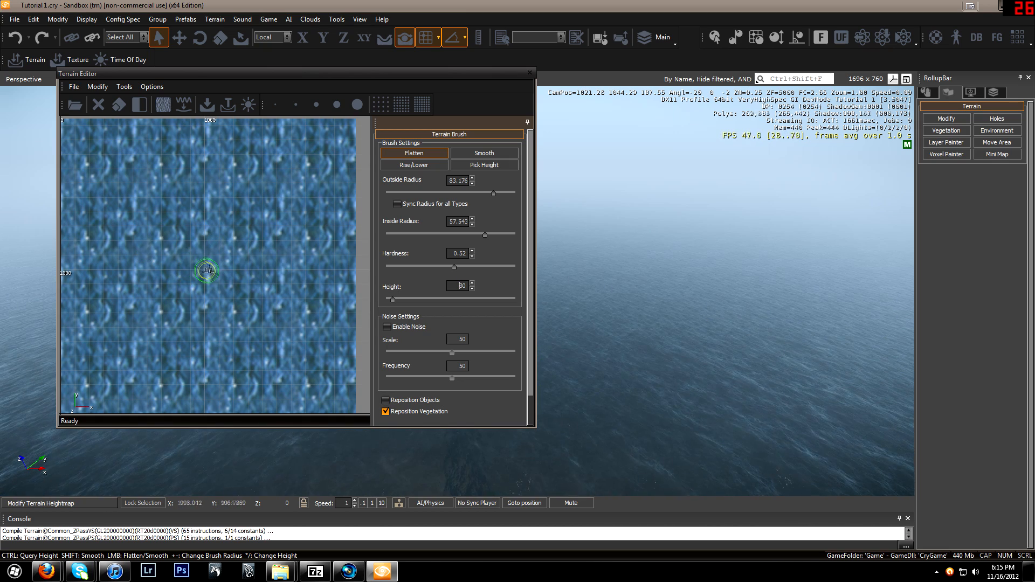
# Paint a flattened island patch near the centre of the heightmap
pyautogui.click(210, 256)
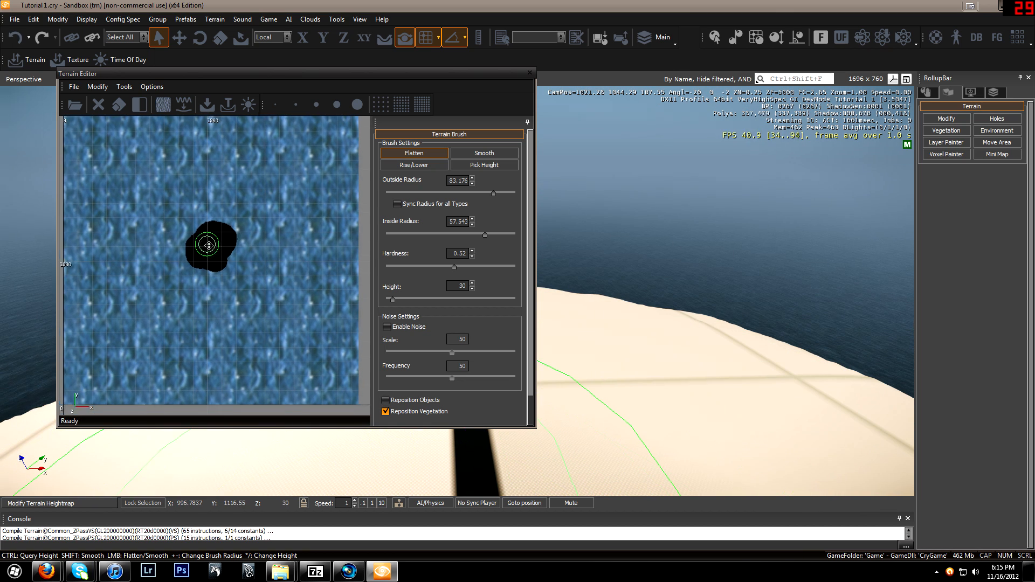
pyautogui.moveTo(198, 241)
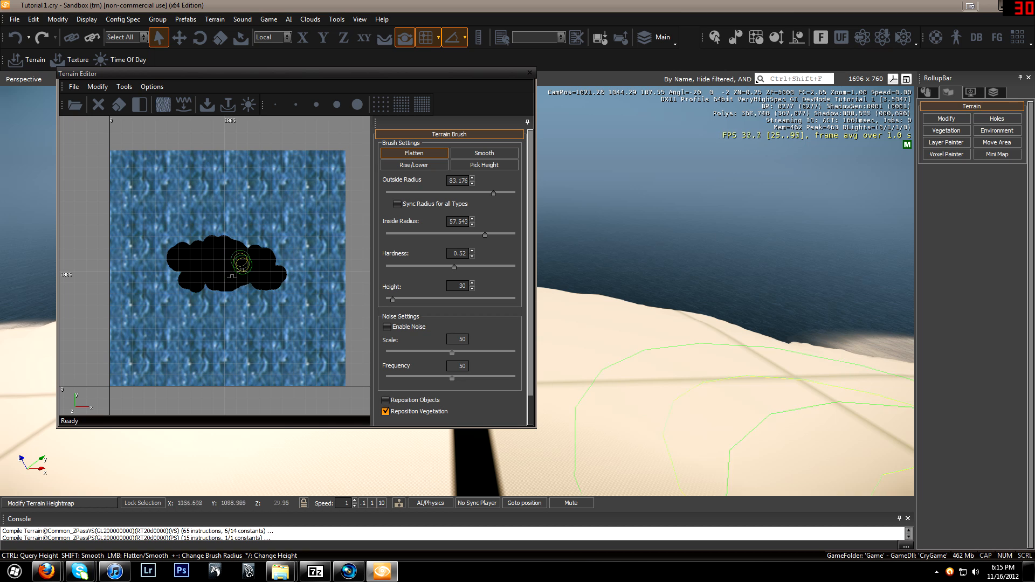
pyautogui.moveTo(220, 277)
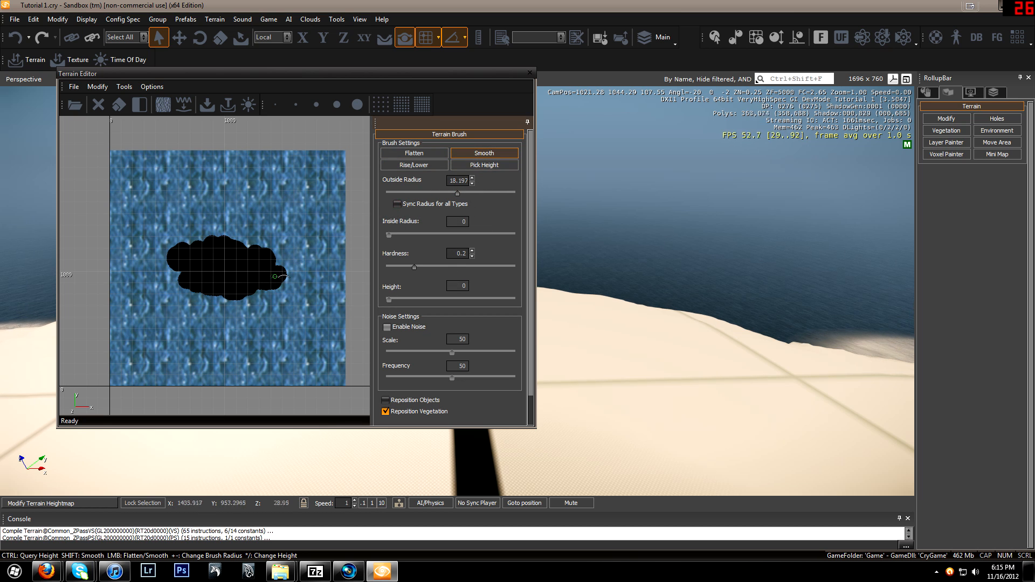
pyautogui.moveTo(504, 195)
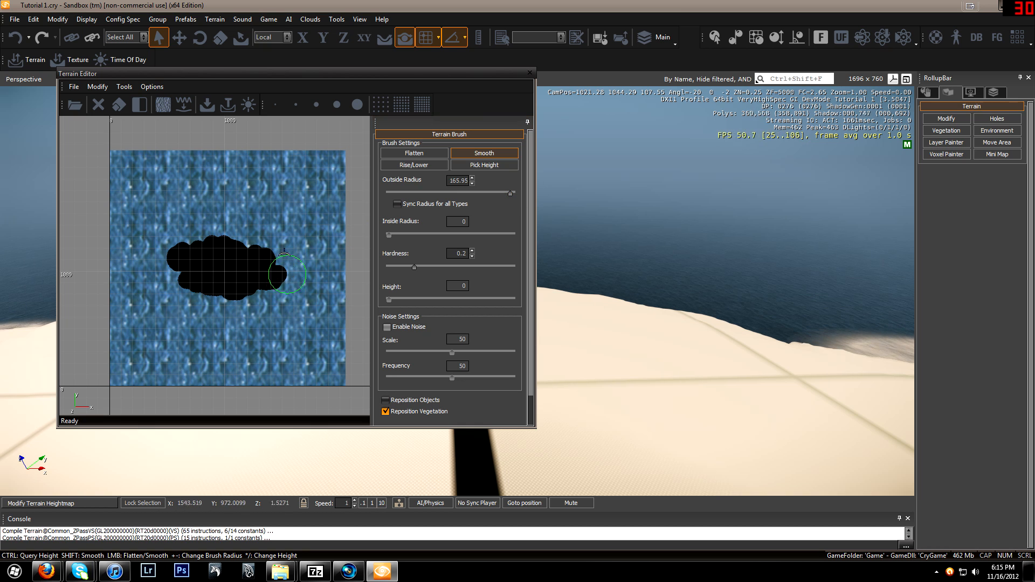
pyautogui.moveTo(353, 238)
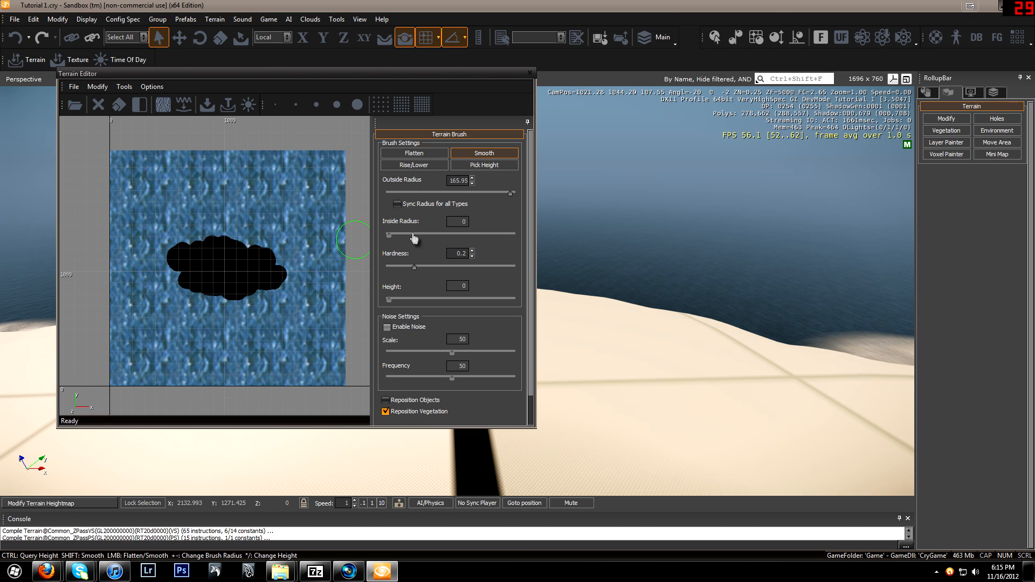
pyautogui.moveTo(417, 221)
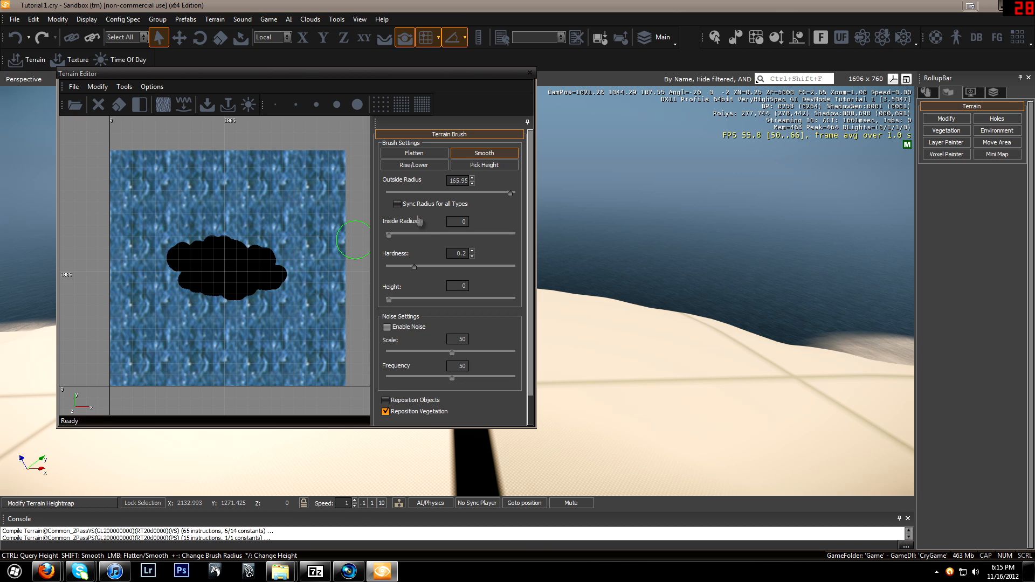
pyautogui.moveTo(271, 253)
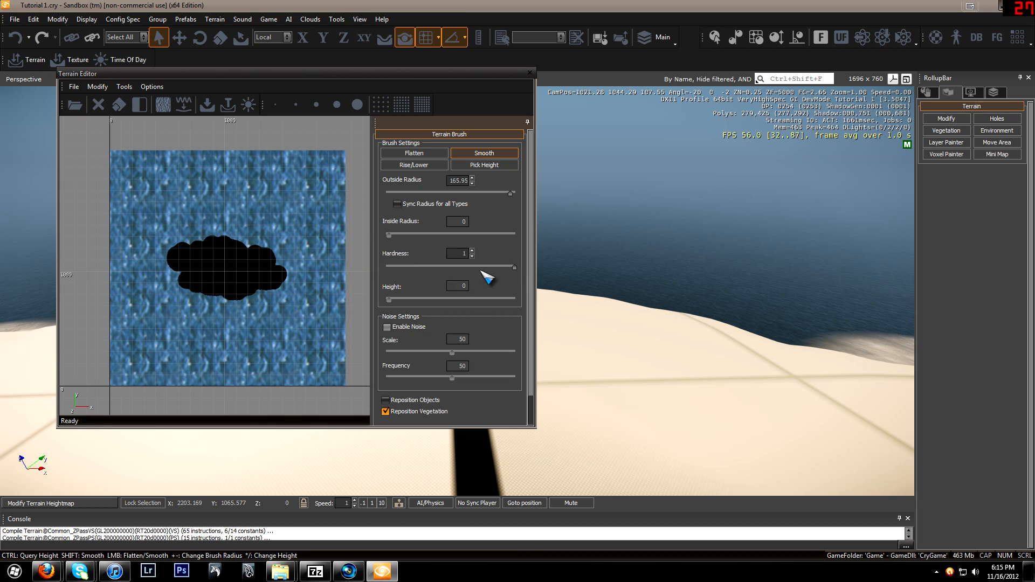
pyautogui.moveTo(253, 246)
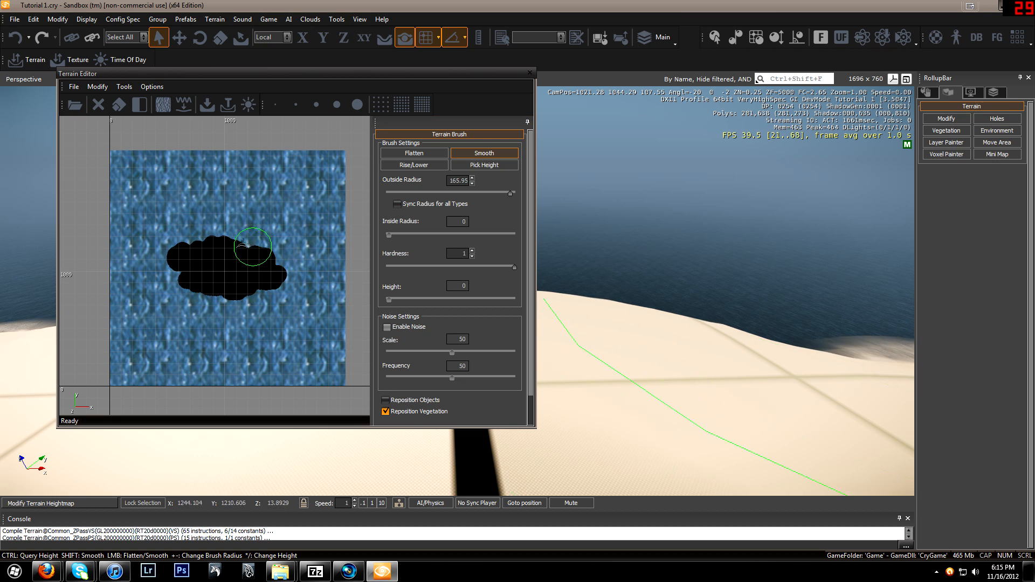
pyautogui.moveTo(227, 253)
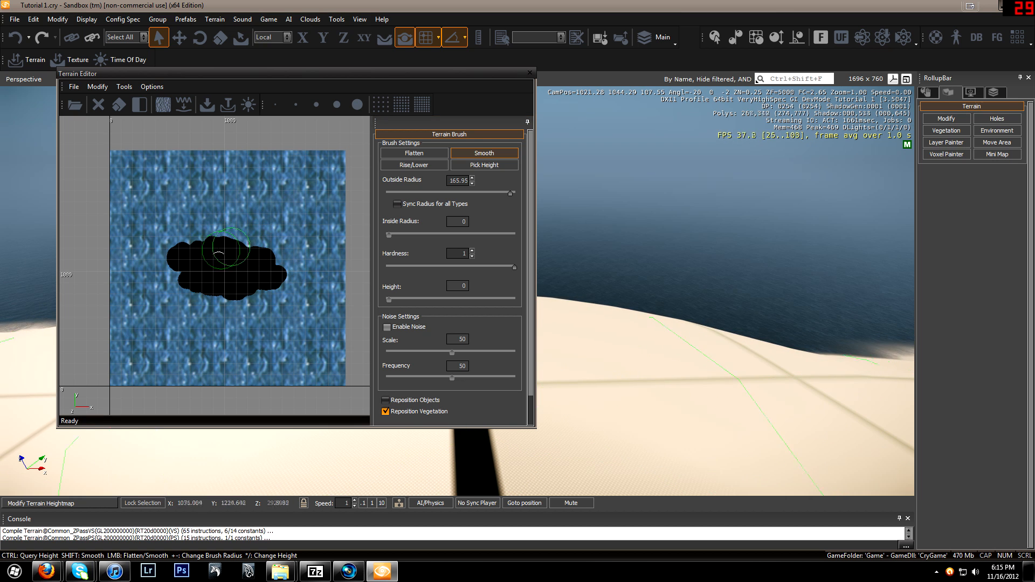
pyautogui.moveTo(198, 241)
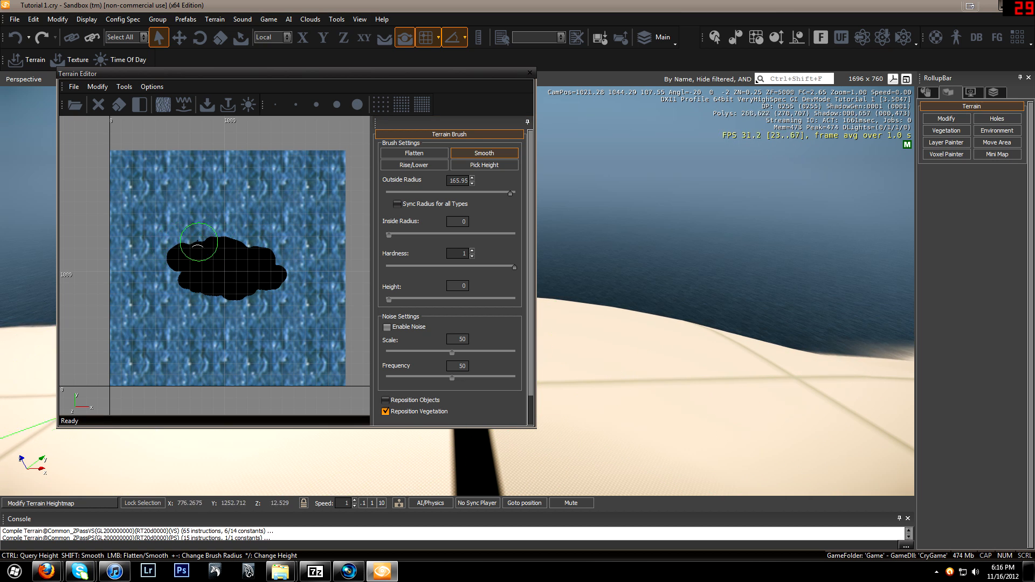
pyautogui.moveTo(188, 277)
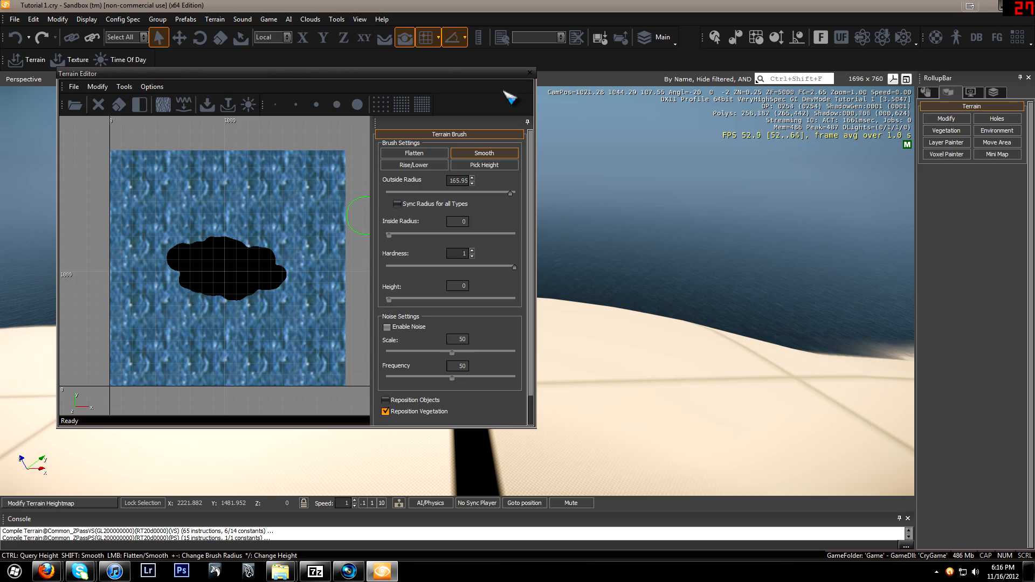
# Close the Terrain Editor window after smoothing the island edges
pyautogui.click(529, 73)
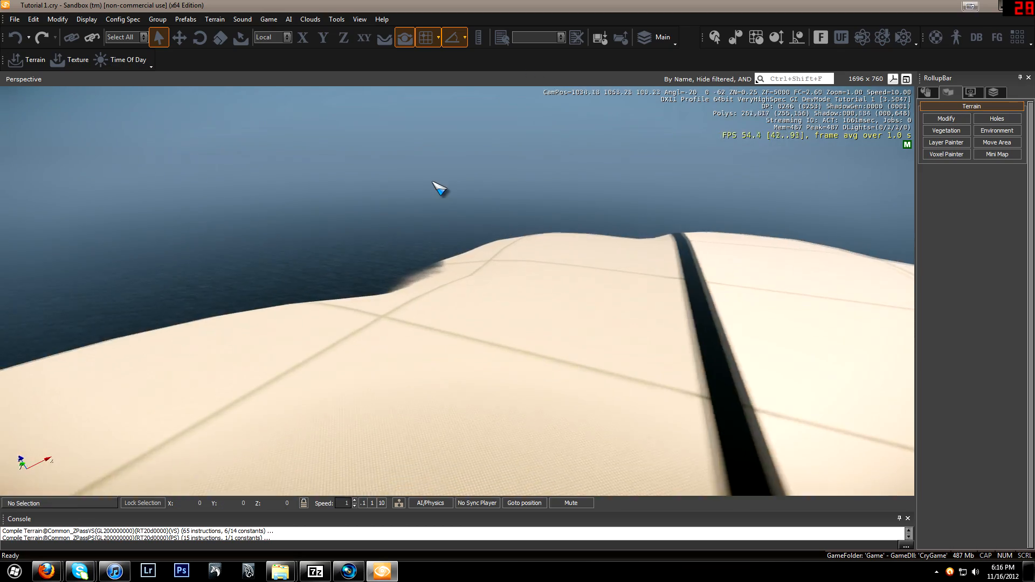